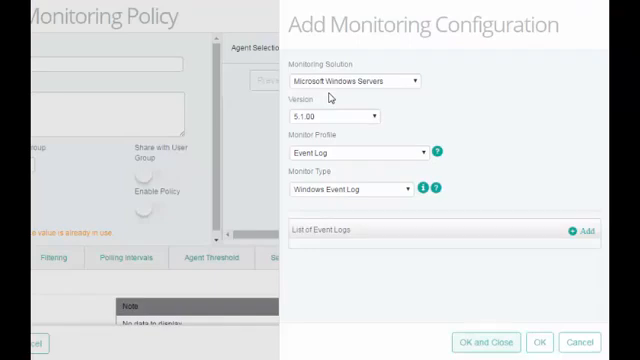
mouse_move(310, 130)
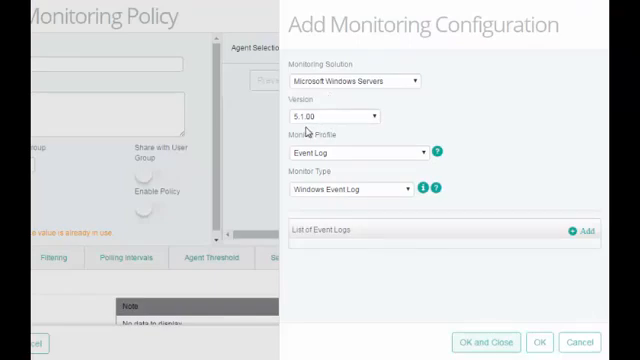
mouse_move(312, 164)
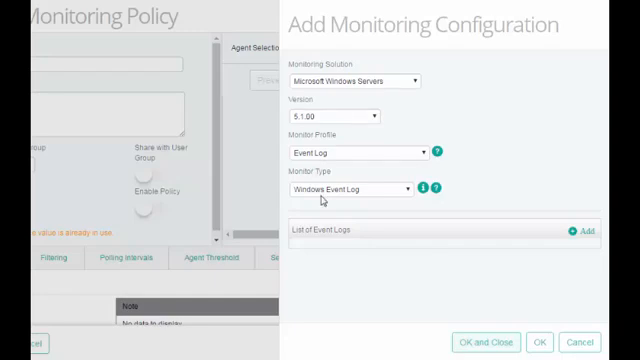
mouse_move(320, 200)
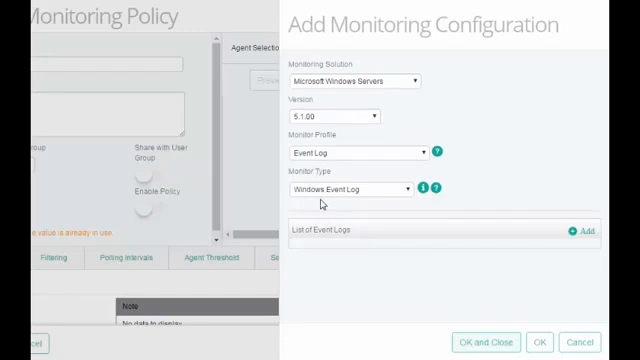
Add a new blank entry to the Windows Event Log monitor's list of event logs
left_click(580, 232)
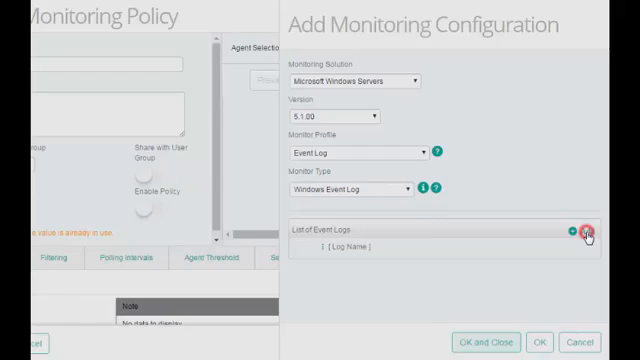
Name the new event log Application and forward filtered Windows events to Event Manager
left_click(584, 232)
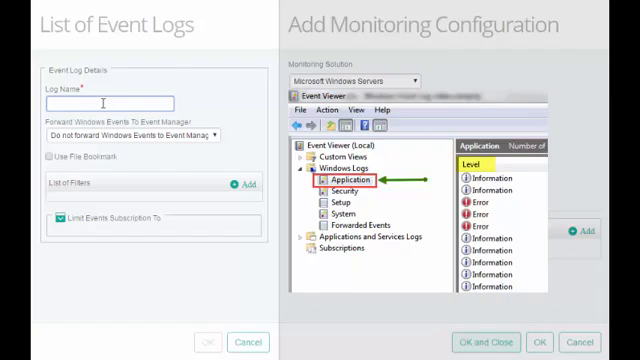
type("Application")
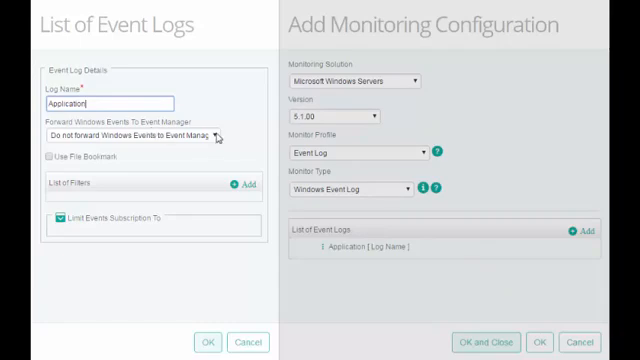
left_click(130, 132)
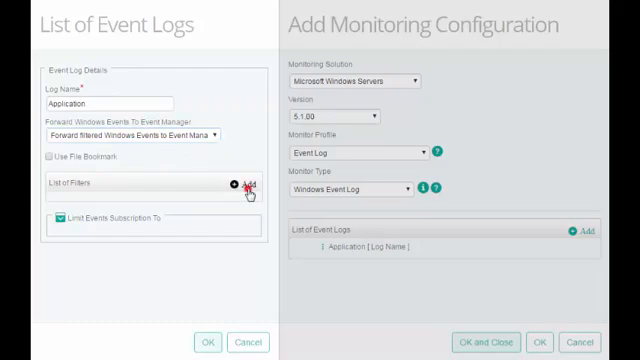
Add a filter named Test_Filter with a description about capturing EventCreate events
left_click(240, 188)
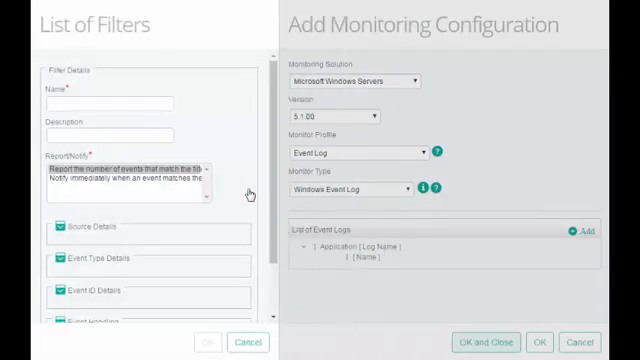
mouse_move(276, 124)
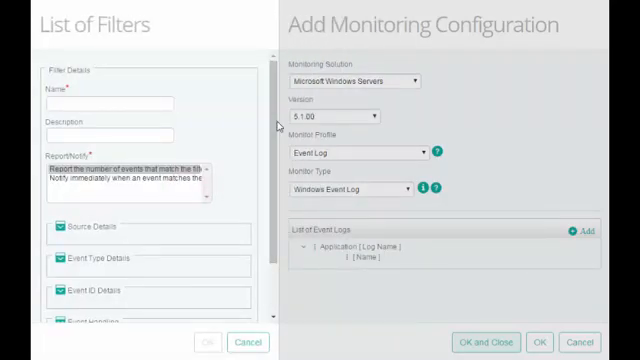
left_click(110, 104)
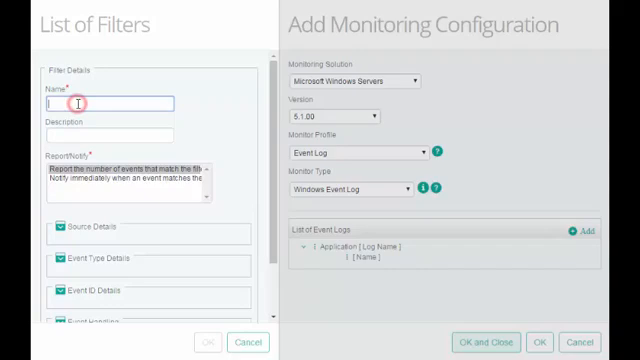
type("Test_Filter")
left_click(108, 134)
type("This filter is fo")
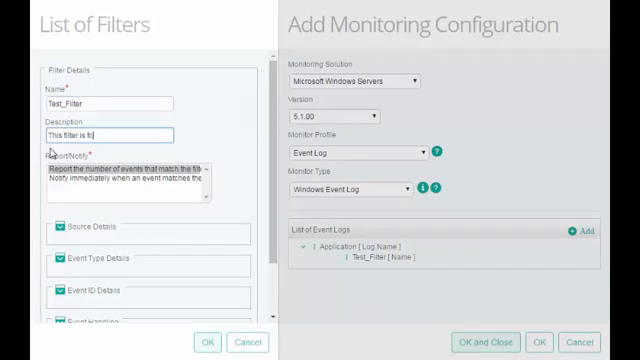
type("capturing Event")
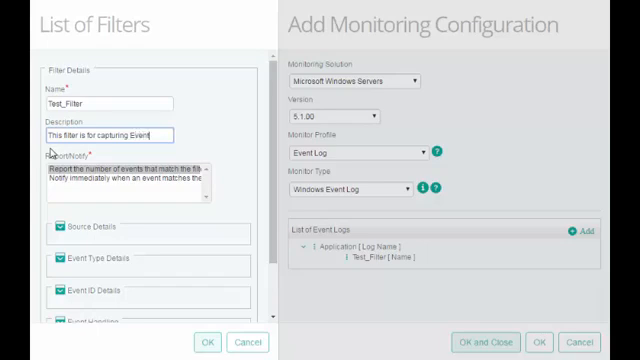
type("Create")
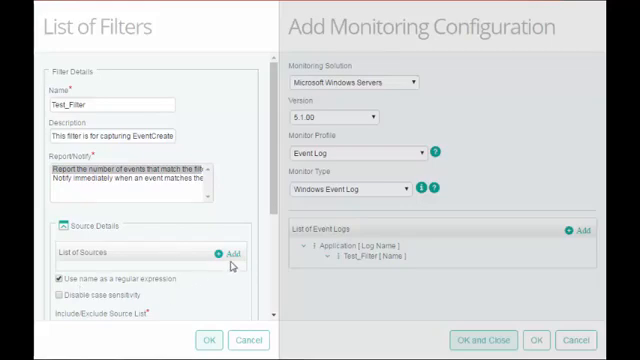
Add a ^Event source name pattern to the filter, used as a regular expression
left_click(228, 248)
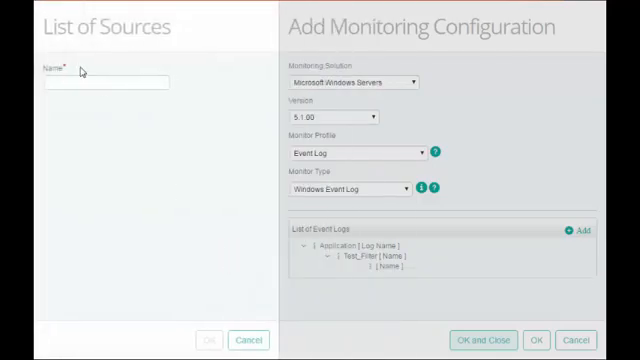
type("1")
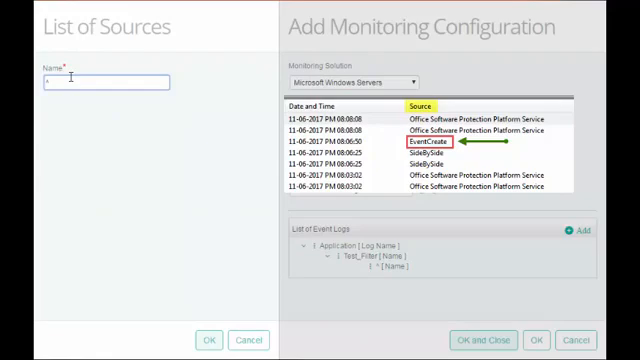
type("^Event")
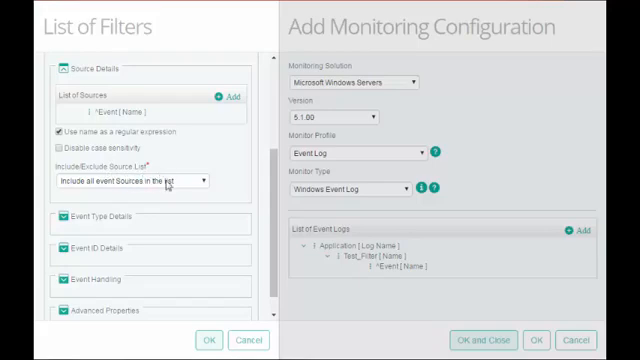
Include all listed event sources and show the filter's event type options for Error
left_click(128, 180)
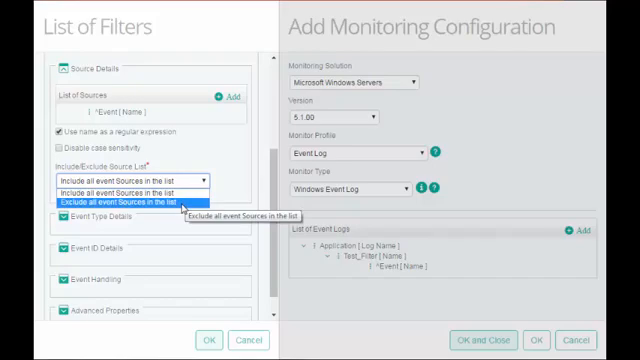
mouse_move(184, 208)
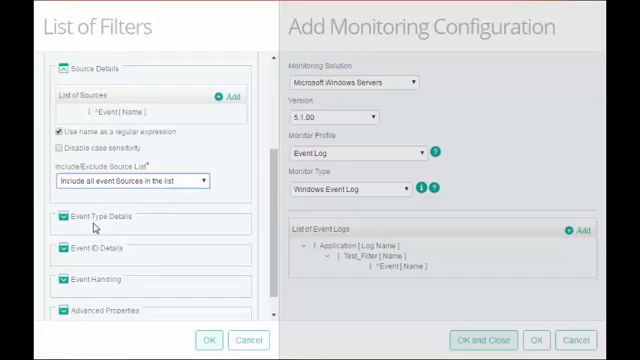
left_click(62, 216)
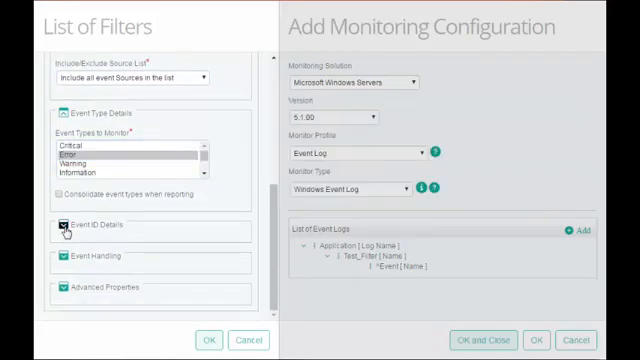
Add event ID 1000 to Test_Filter's list of event IDs
left_click(60, 234)
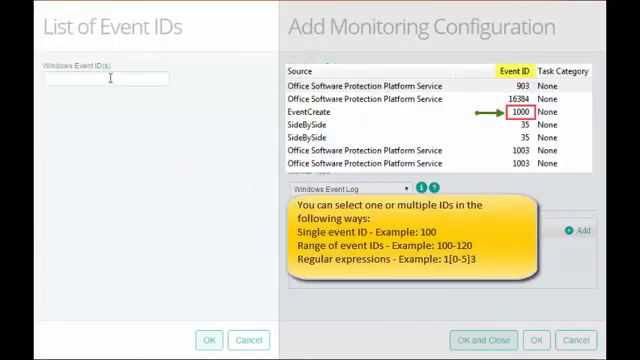
left_click(208, 340)
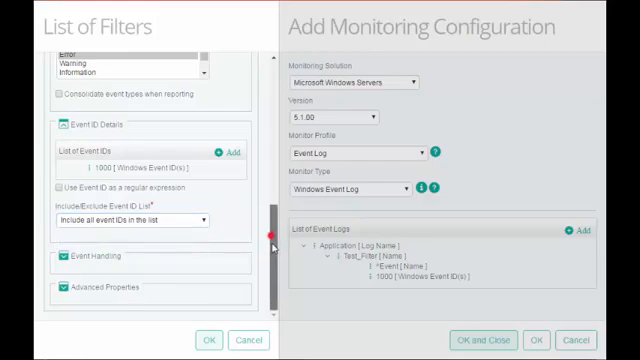
Enable 'Annotate Event parameter with event details' under the filter's Event Handling
scroll("down", 3)
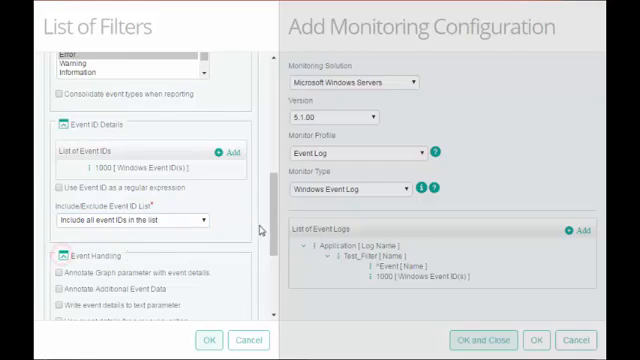
scroll("down", 3)
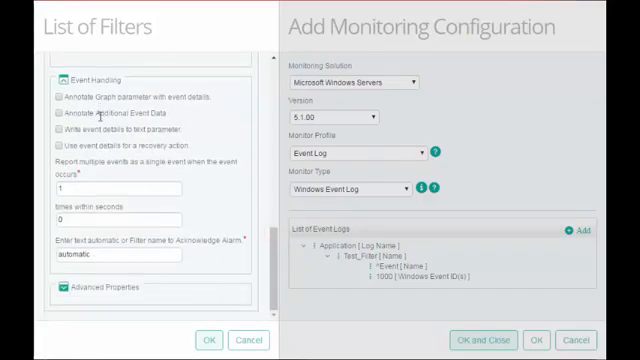
left_click(52, 96)
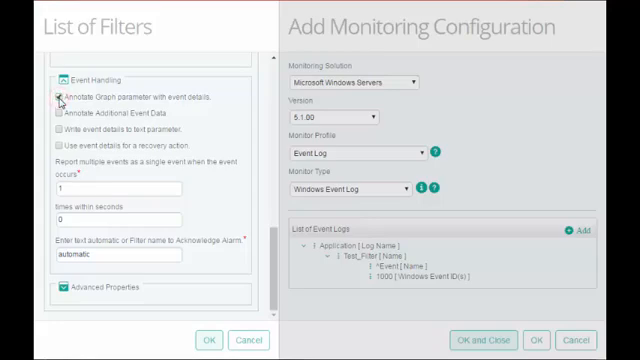
left_click(54, 98)
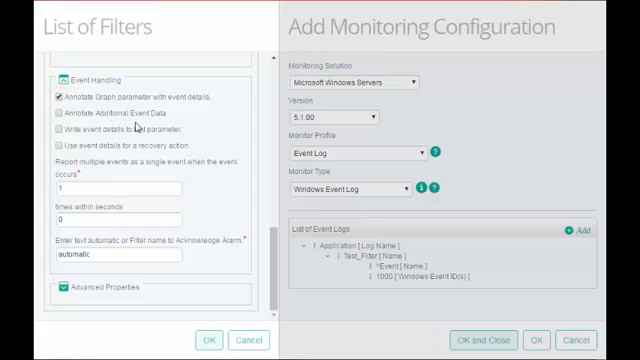
mouse_move(202, 158)
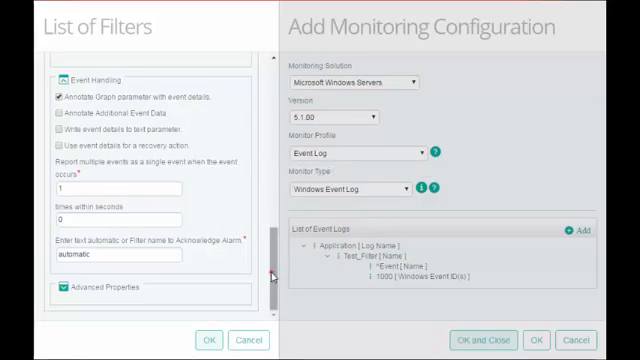
Save the filter, Application log and monitoring configuration so EventCreate error events appear
left_click(208, 340)
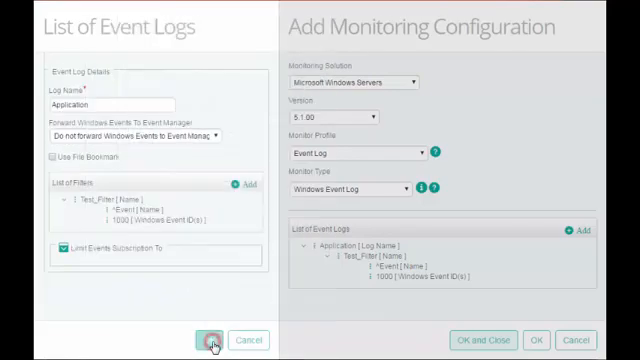
left_click(210, 340)
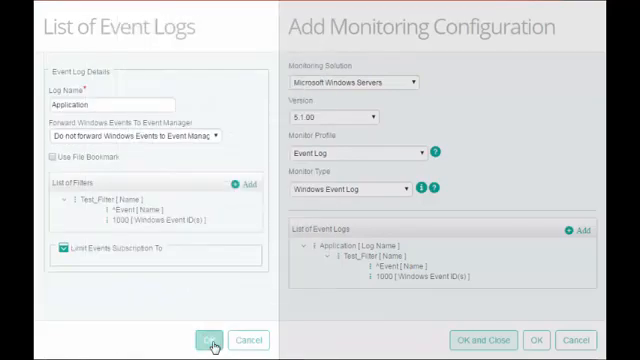
left_click(210, 340)
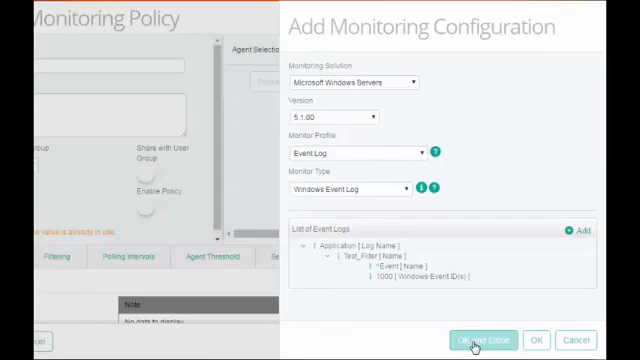
left_click(480, 340)
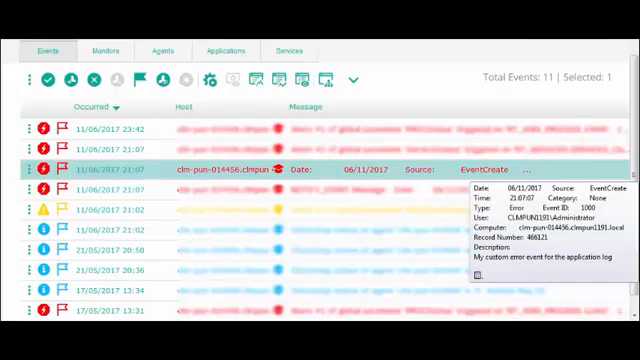